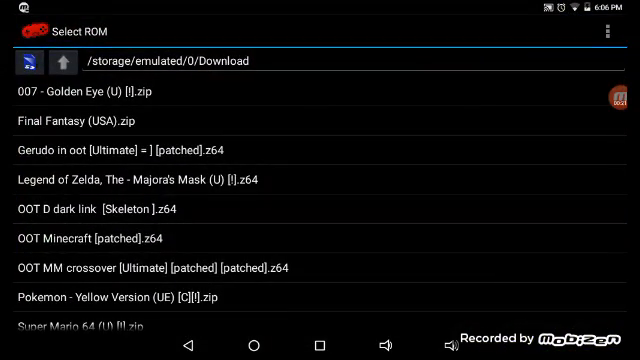
Open N64oid's Settings from the Select ROM overflow menu.
left_click(631, 27)
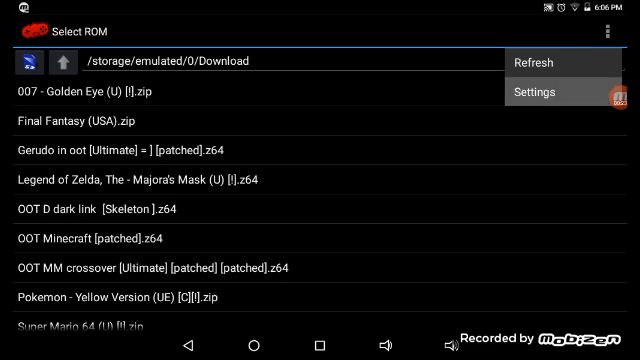
left_click(541, 91)
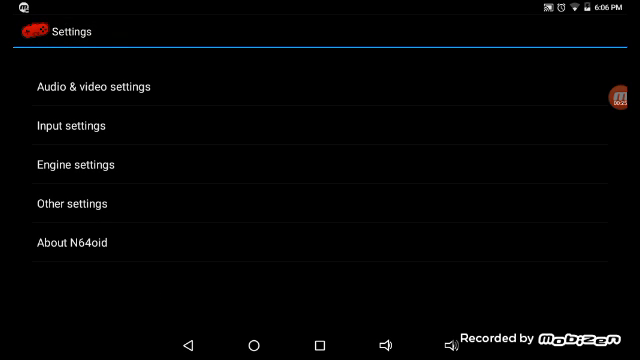
left_click(74, 164)
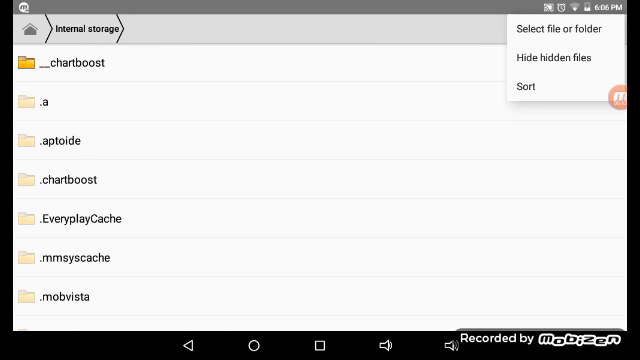
Dismiss the storage options menu and scroll down the internal storage folders.
left_click(552, 57)
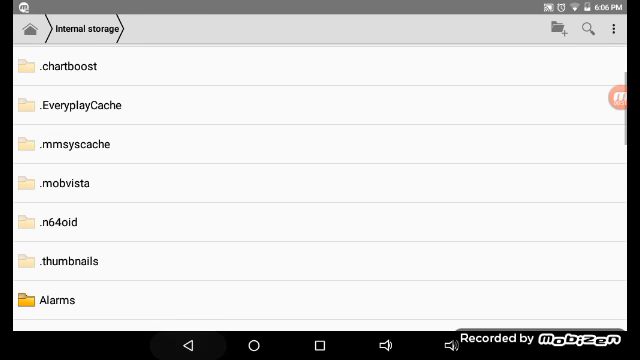
scroll("down", 3)
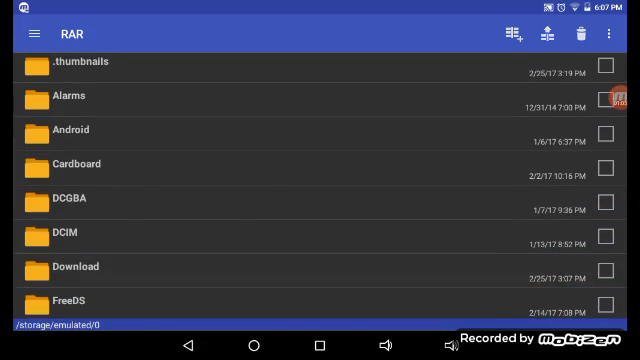
Open RAR's Download folder and scroll through its ROM files.
left_click(74, 266)
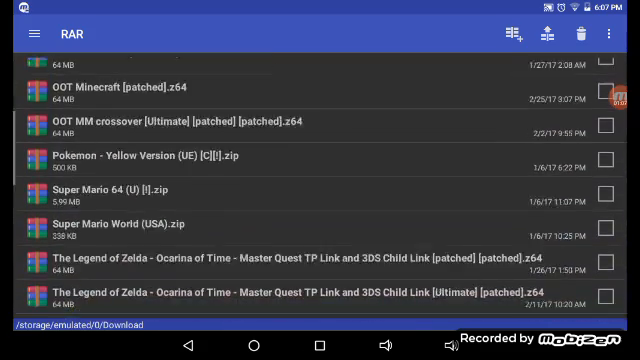
scroll("down", 3)
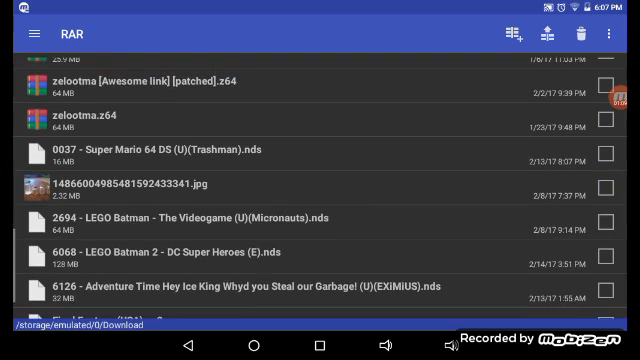
scroll("down", 3)
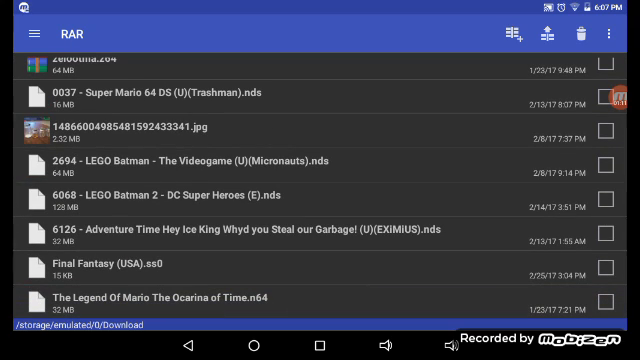
scroll("down", 3)
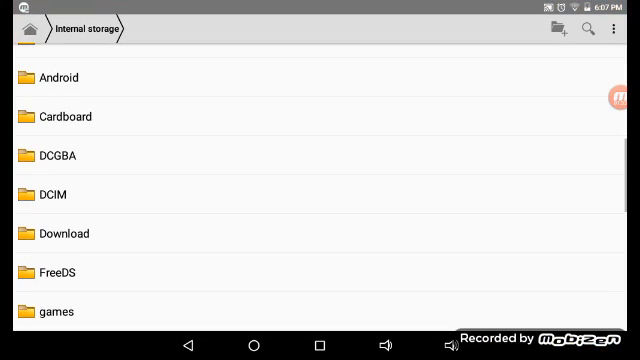
Delete The Legend Of Mario The Ocarina of Time.n64 from the Download folder.
left_click(64, 234)
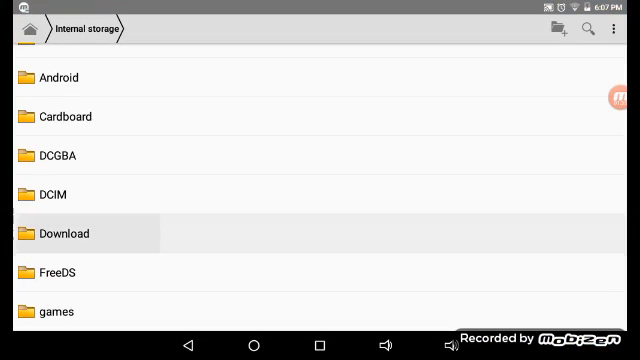
left_click(64, 234)
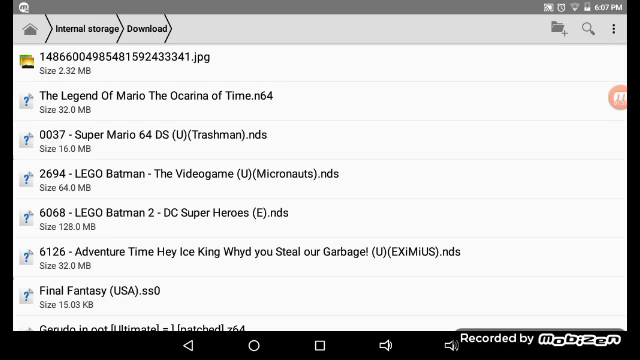
left_click(92, 27)
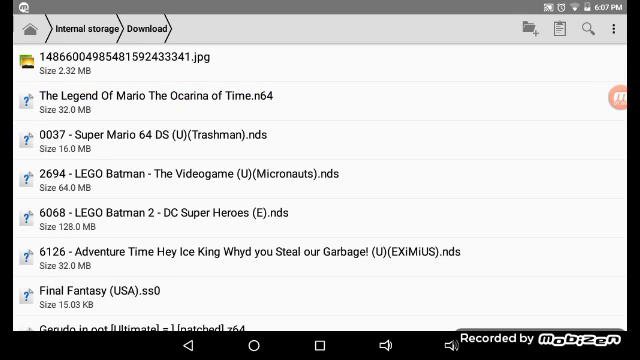
left_click(96, 28)
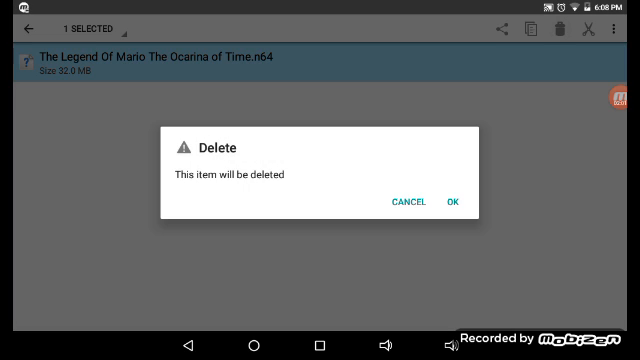
left_click(457, 201)
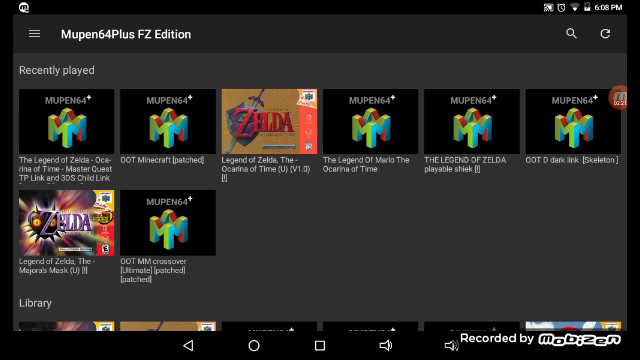
Choose Tools > Add Texture Pack from the Mupen64Plus FZ side menu.
left_click(27, 35)
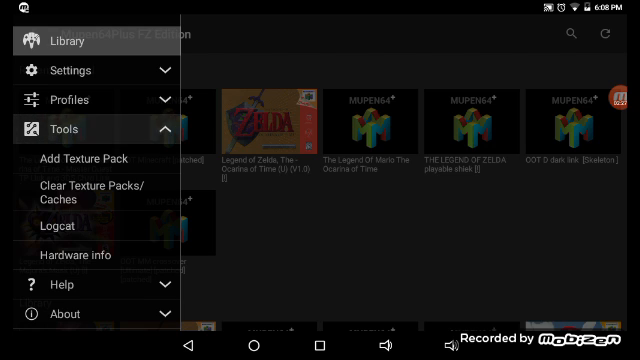
left_click(84, 157)
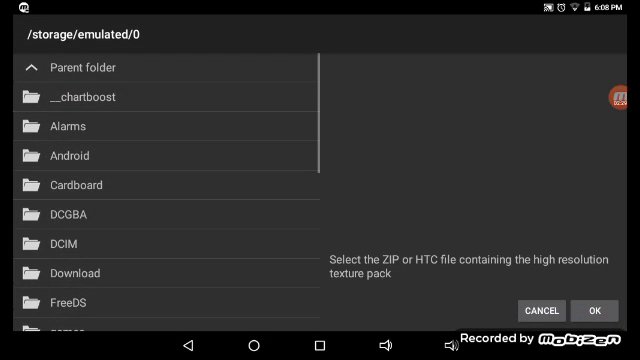
left_click(74, 273)
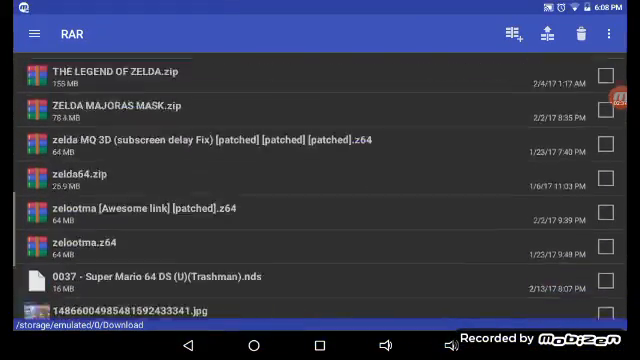
Tick FreeDS in RAR, cancel the FreeDS.rar archive dialog, and return to Mupen64Plus FZ.
scroll("down", 3)
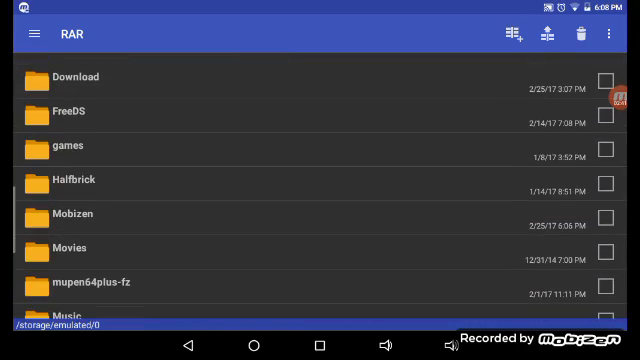
double_click(64, 112)
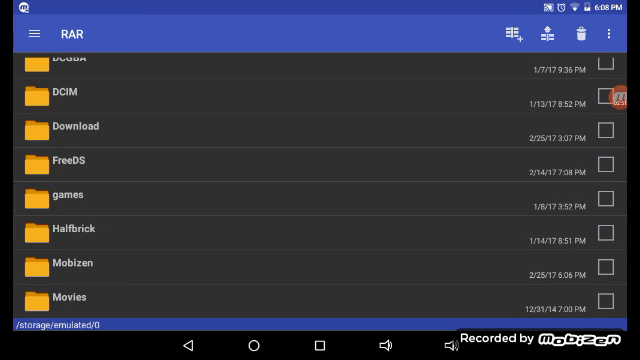
left_click(609, 160)
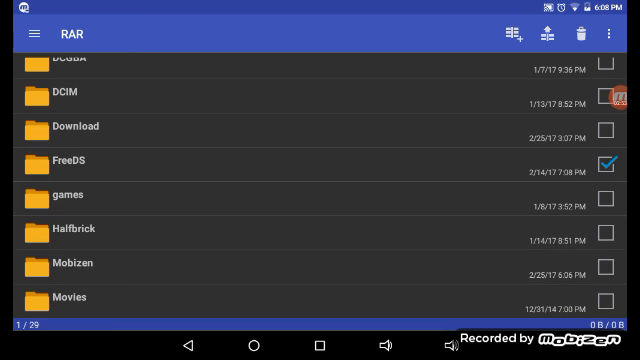
left_click(510, 35)
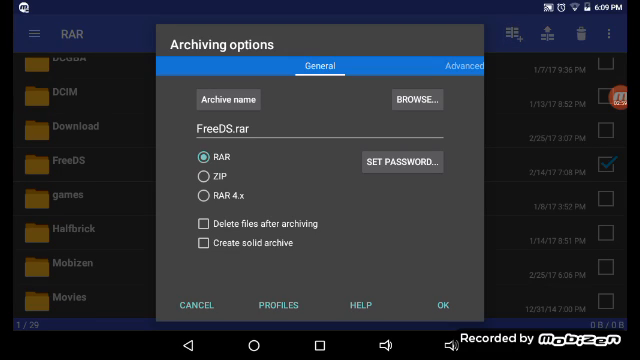
left_click(199, 172)
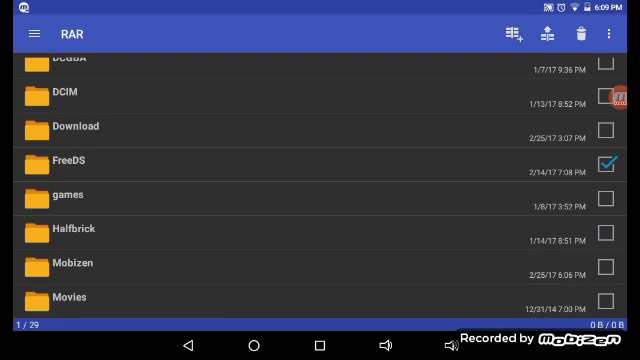
left_click(608, 162)
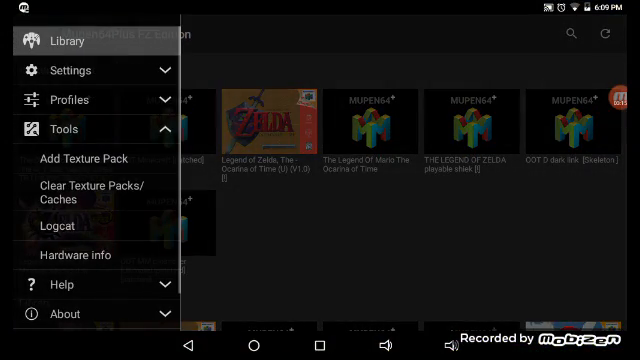
Browse the Download folder for the texture pack through Add Texture Pack.
left_click(84, 158)
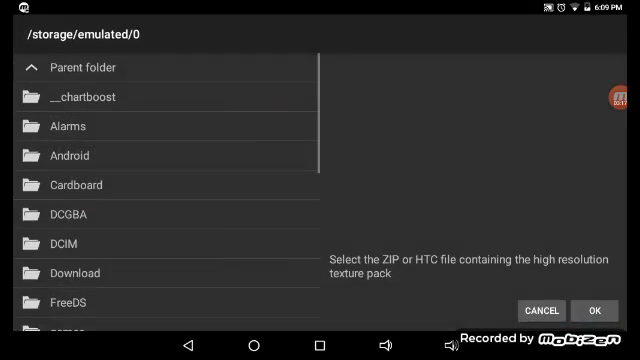
left_click(75, 272)
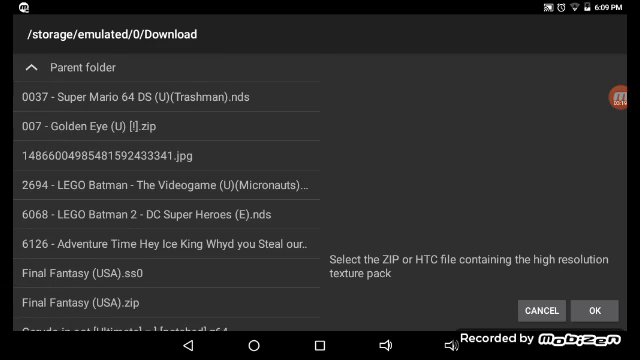
scroll("down", 3)
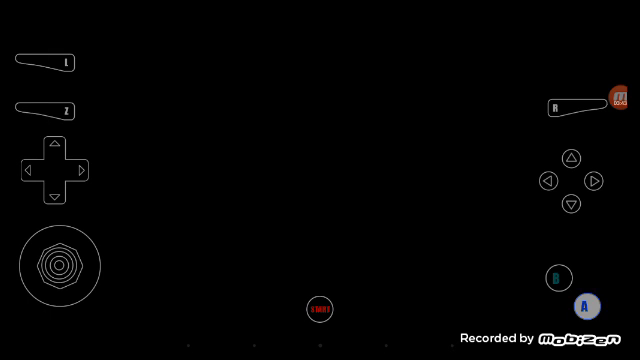
Play Ocarina of Time briefly in Hyrule Field, then exit to the library.
left_click(586, 305)
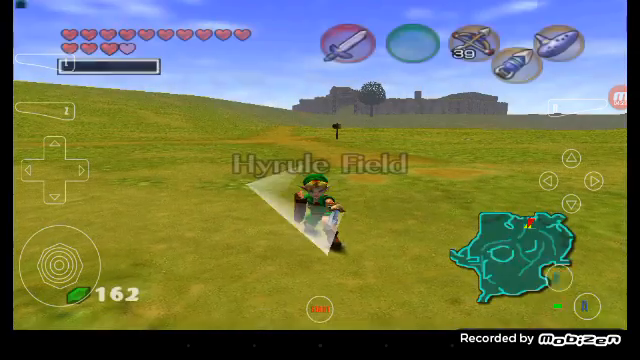
left_click(345, 39)
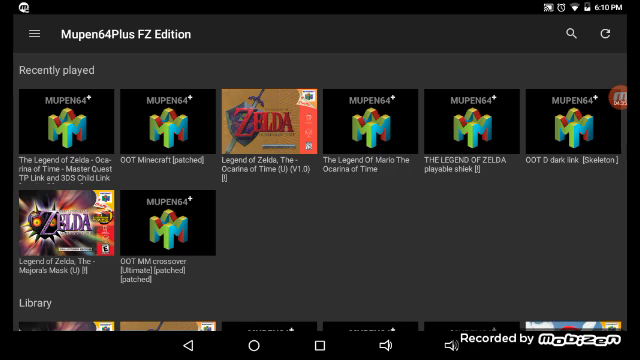
Switch the Master Quest TP Link game's emulation profile from Rice-Fast to GlideN64-GLES-2.0.
left_click(60, 130)
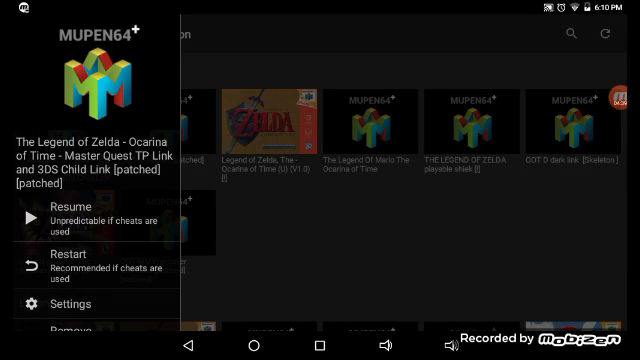
left_click(68, 303)
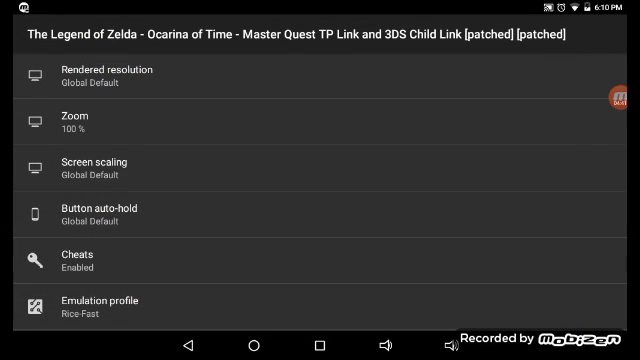
left_click(95, 302)
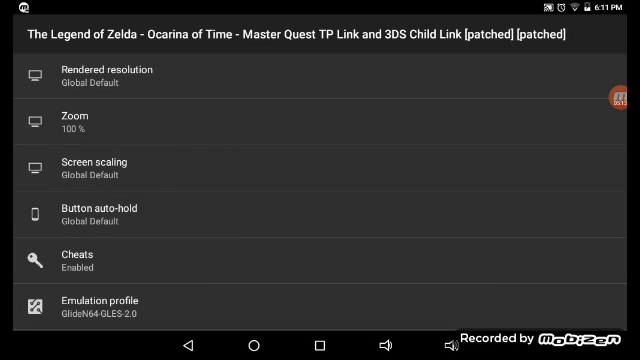
left_click(95, 305)
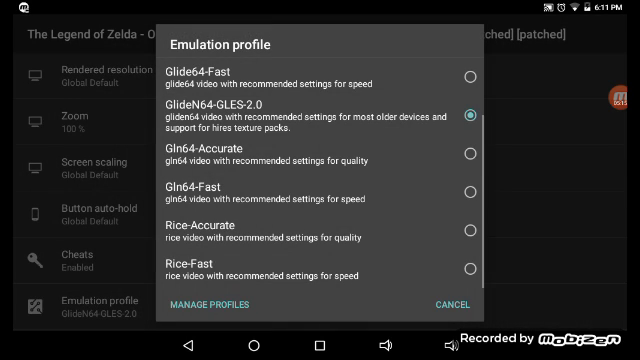